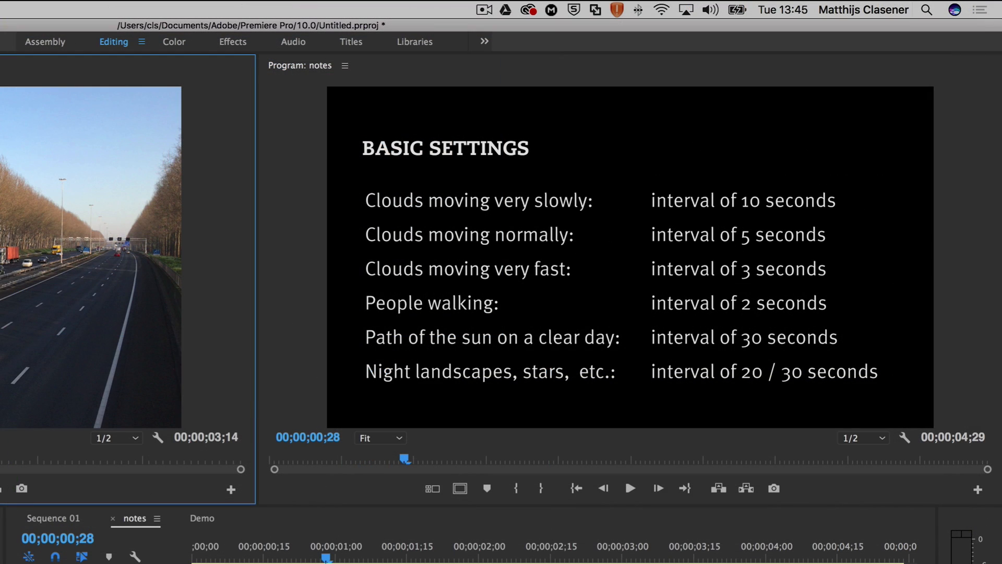
mouse_move(801, 286)
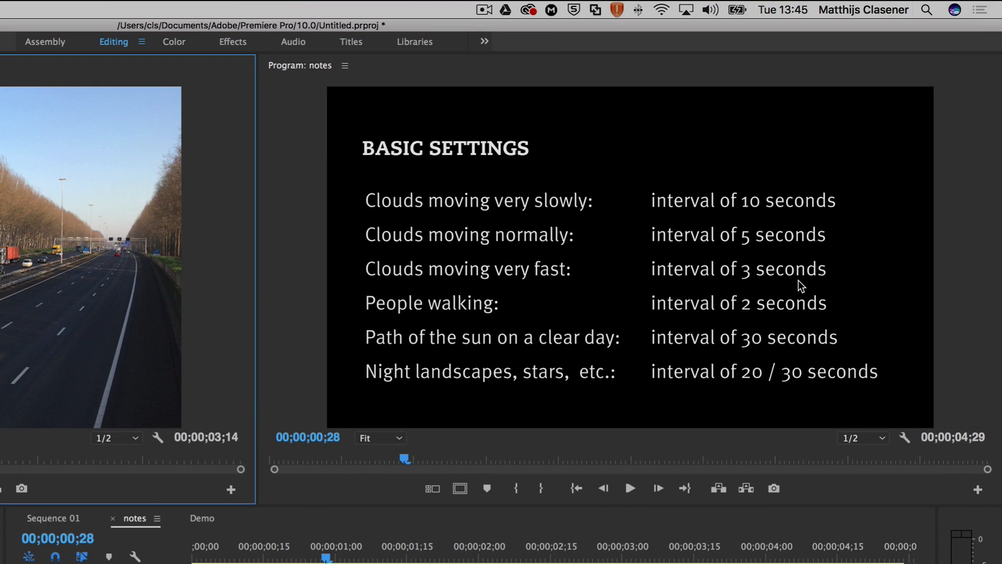
mouse_move(678, 269)
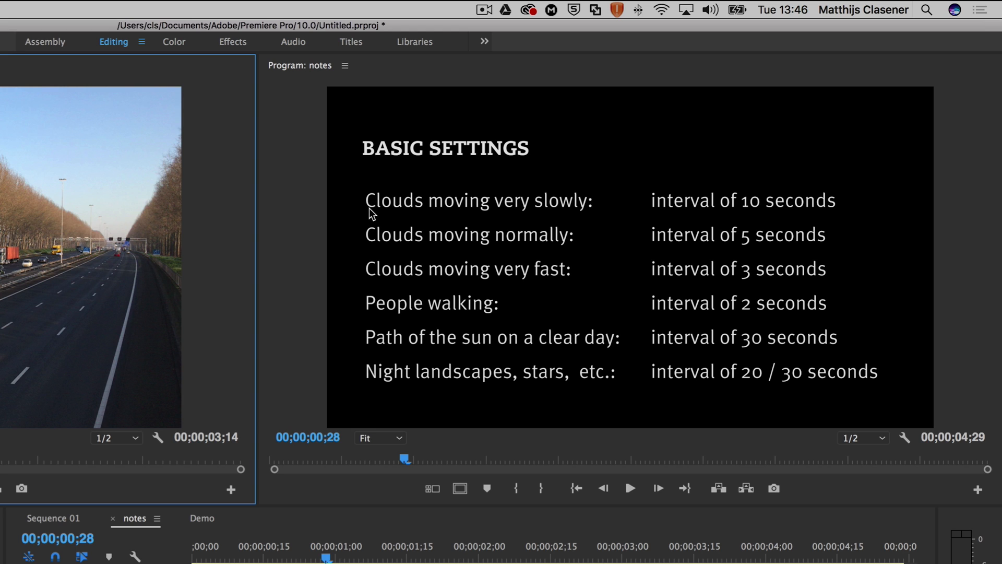
mouse_move(859, 210)
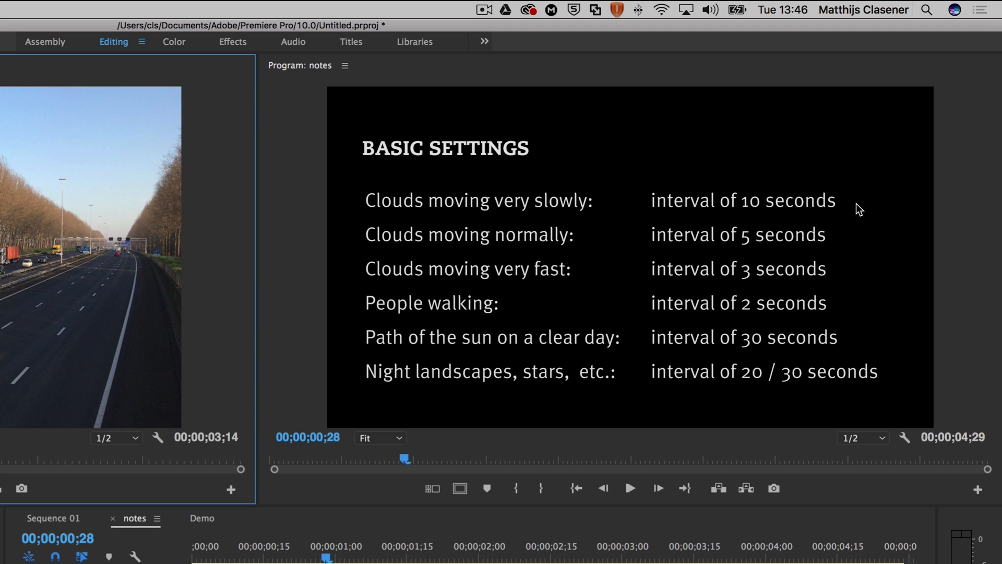
mouse_move(721, 194)
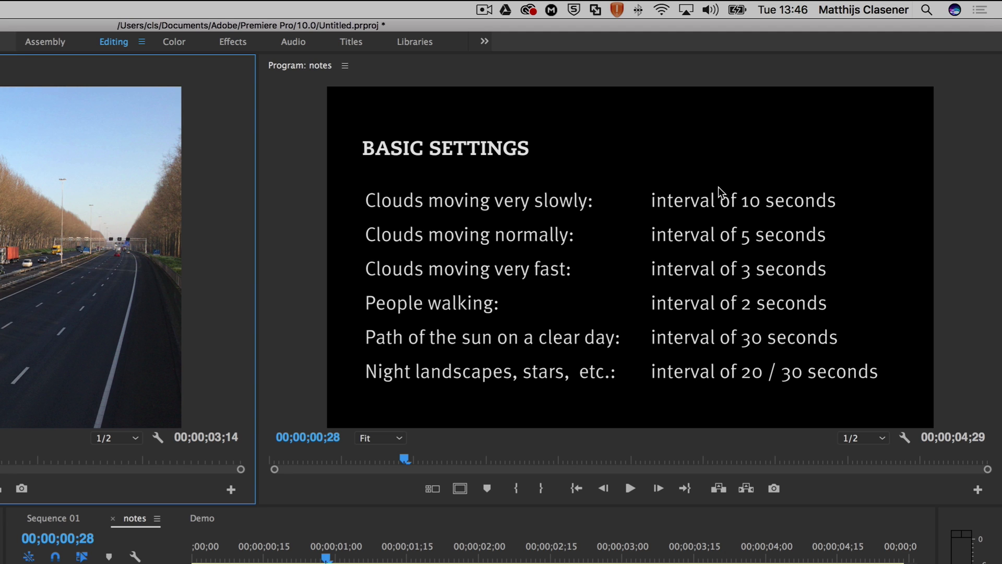
mouse_move(796, 281)
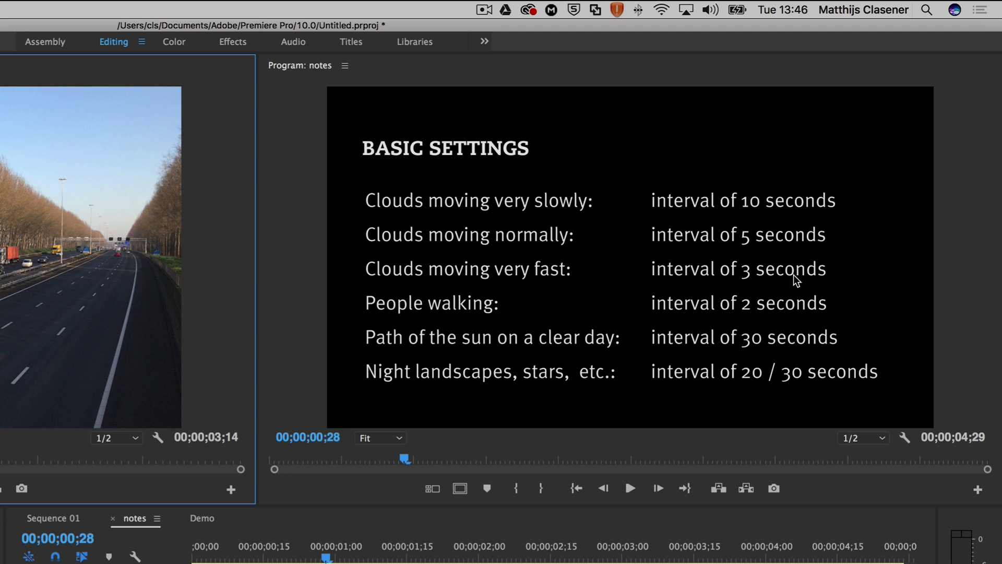
mouse_move(492, 320)
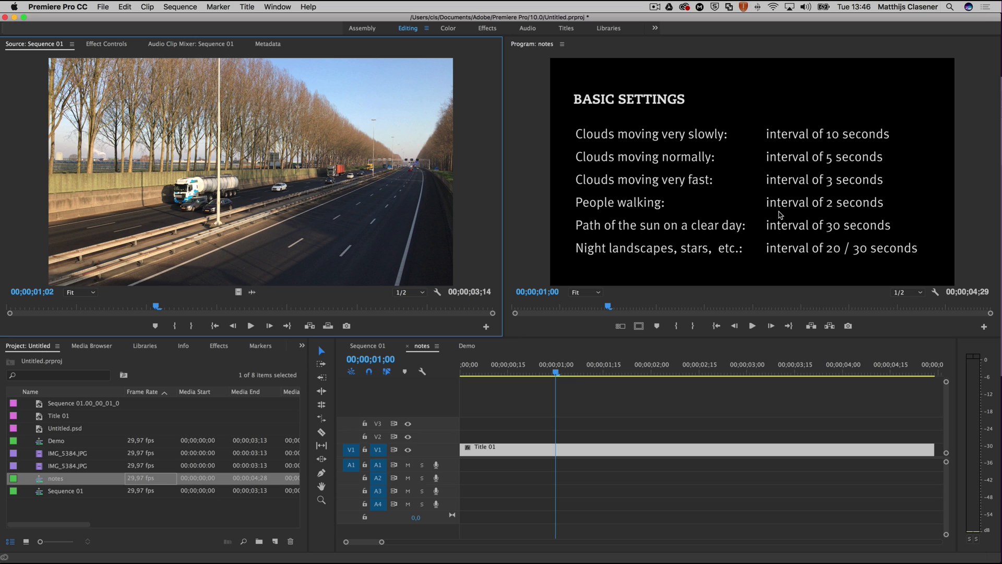
mouse_move(814, 196)
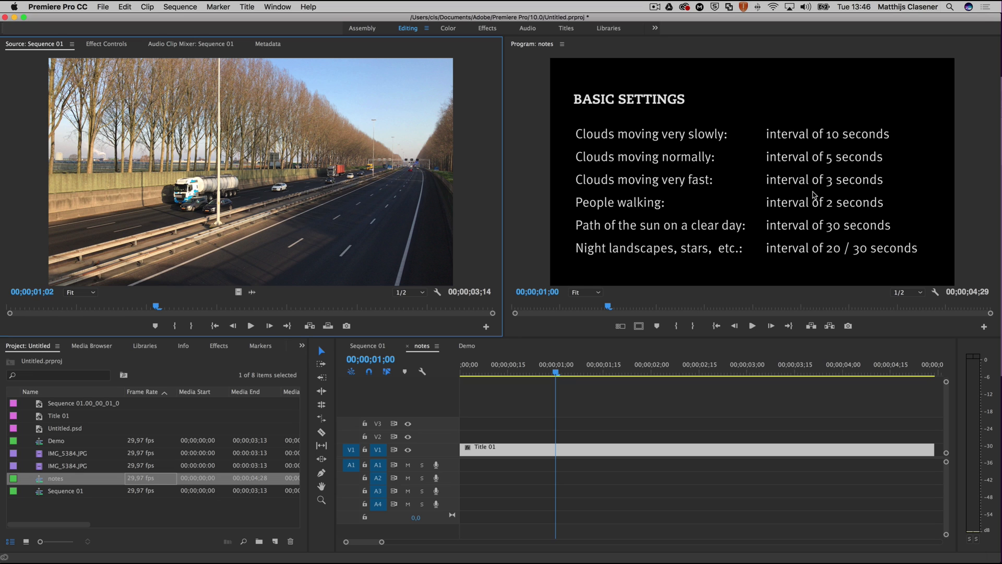
mouse_move(673, 272)
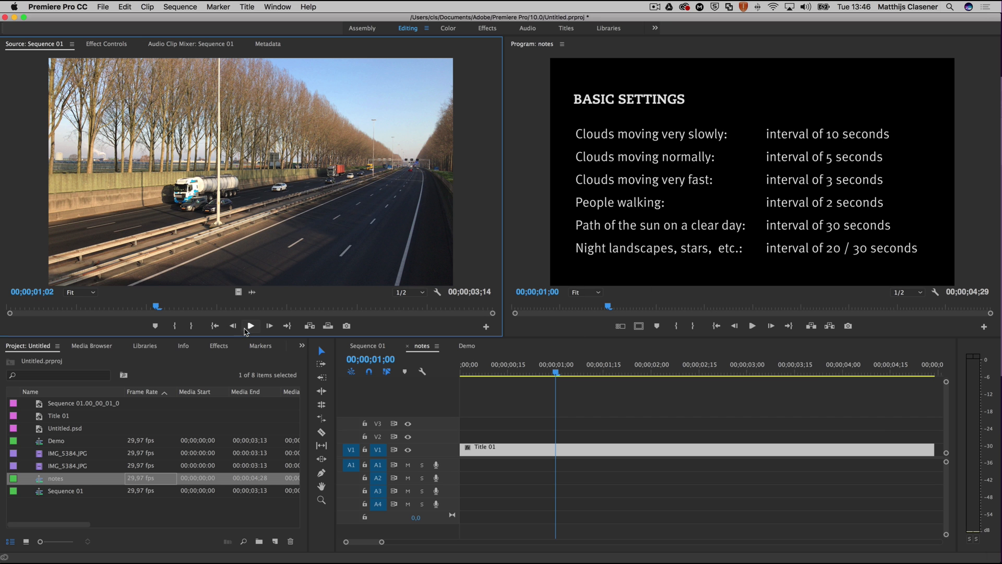
Play and stop the sample highway footage, then bring up the File > New options
click(251, 325)
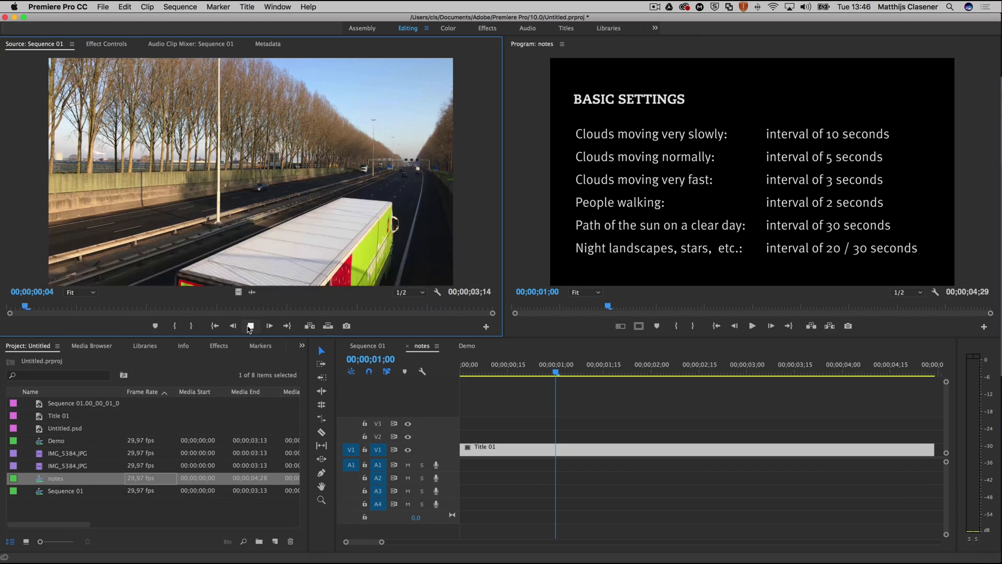
click(250, 325)
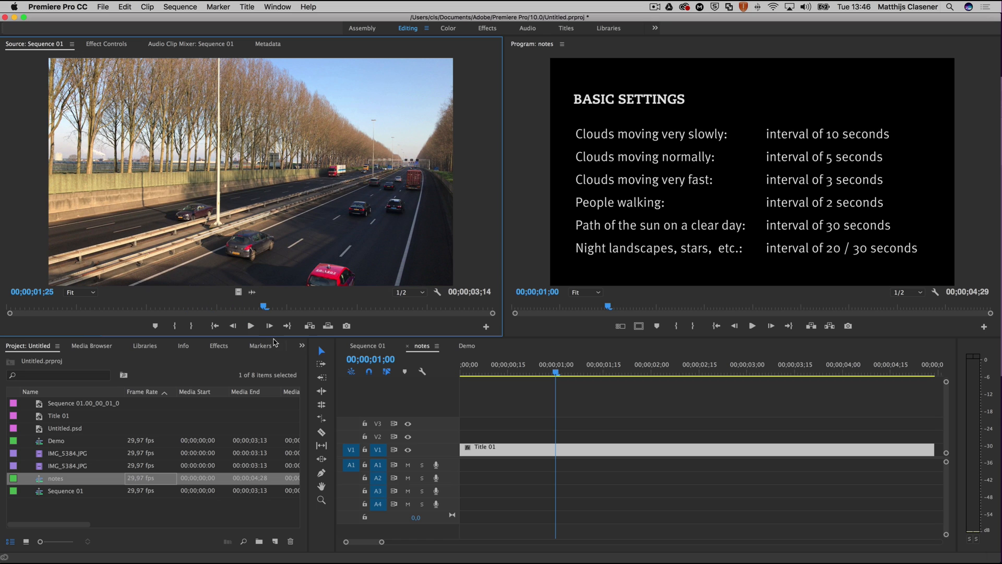
click(104, 8)
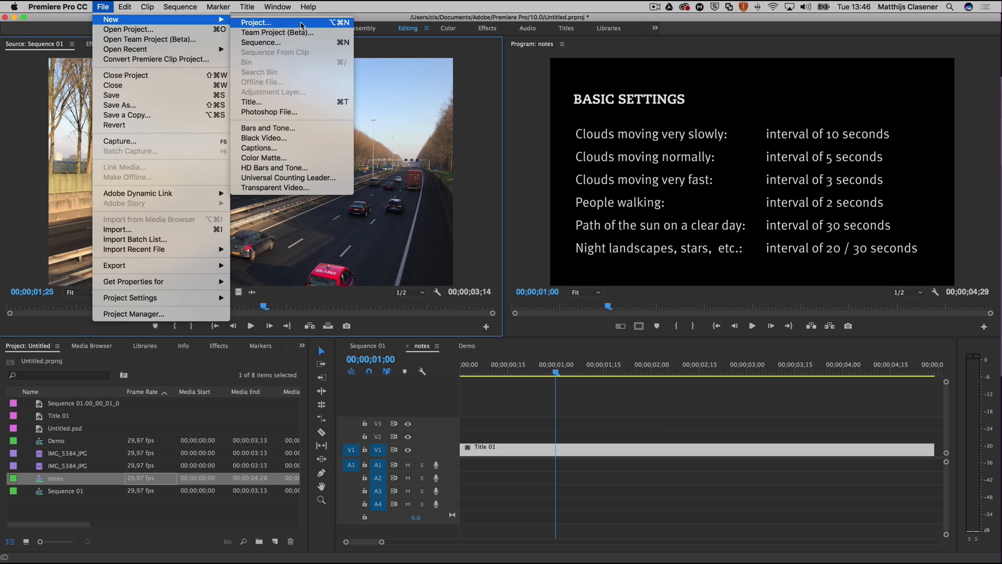
Start a new empty project to be named Timelaps
click(256, 22)
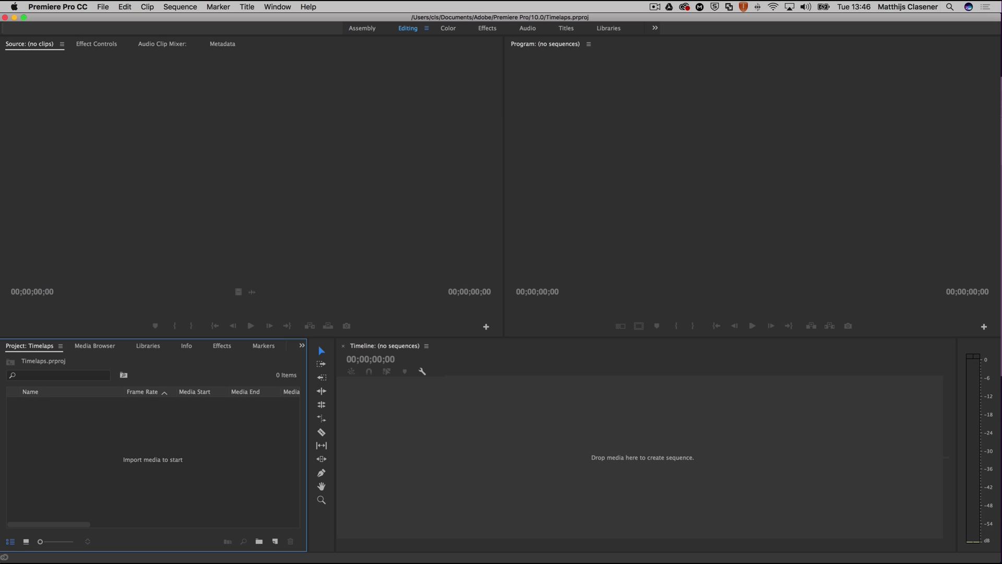
mouse_move(188, 462)
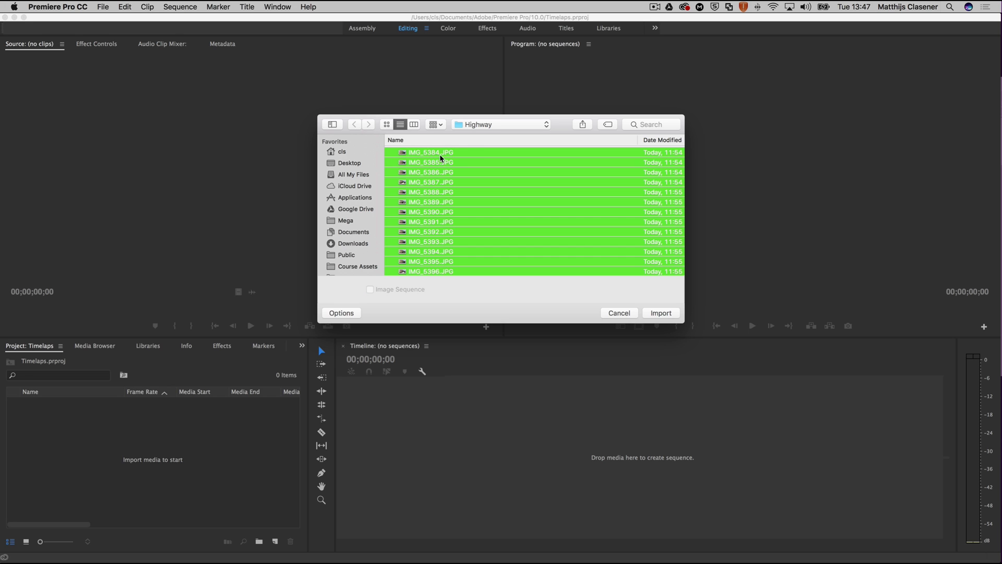
mouse_move(426, 156)
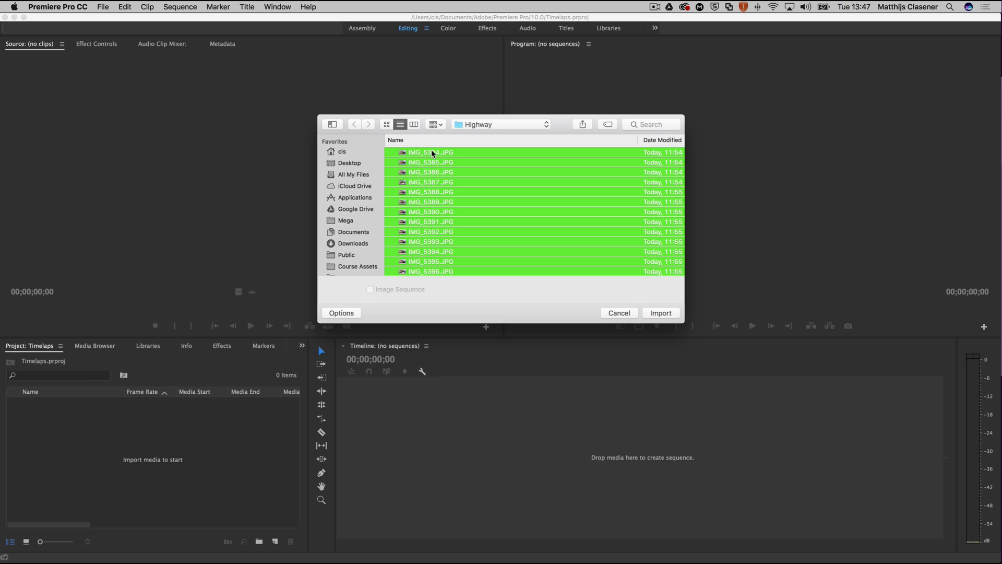
Import IMG_5384.JPG with Image Sequence ticked so the photos come in as one clip
click(370, 289)
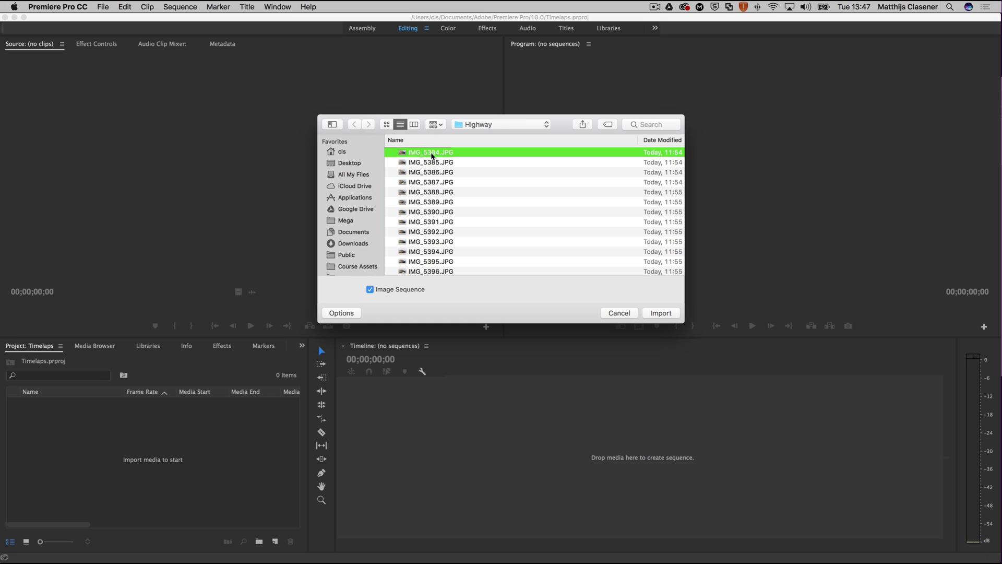
mouse_move(436, 186)
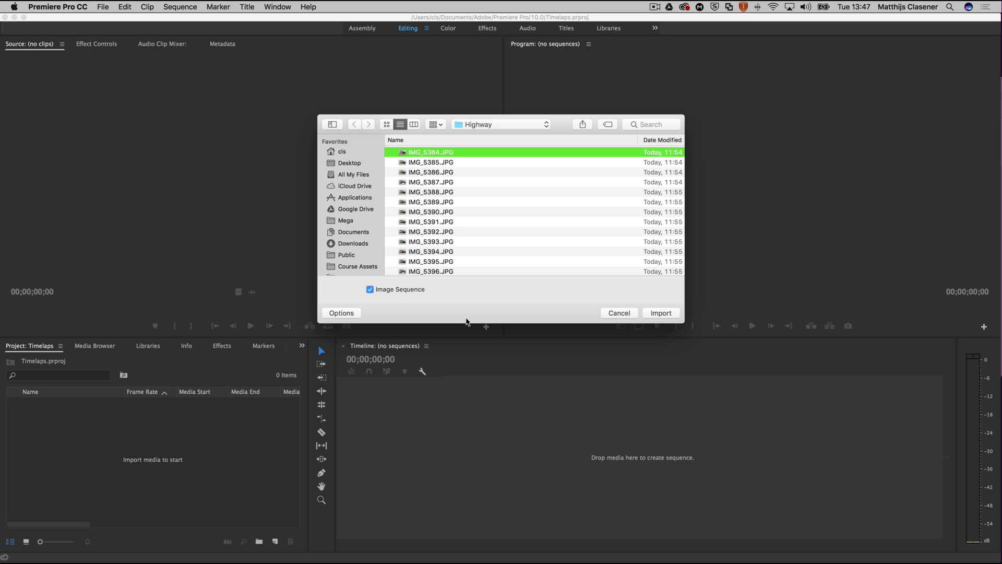
mouse_move(478, 222)
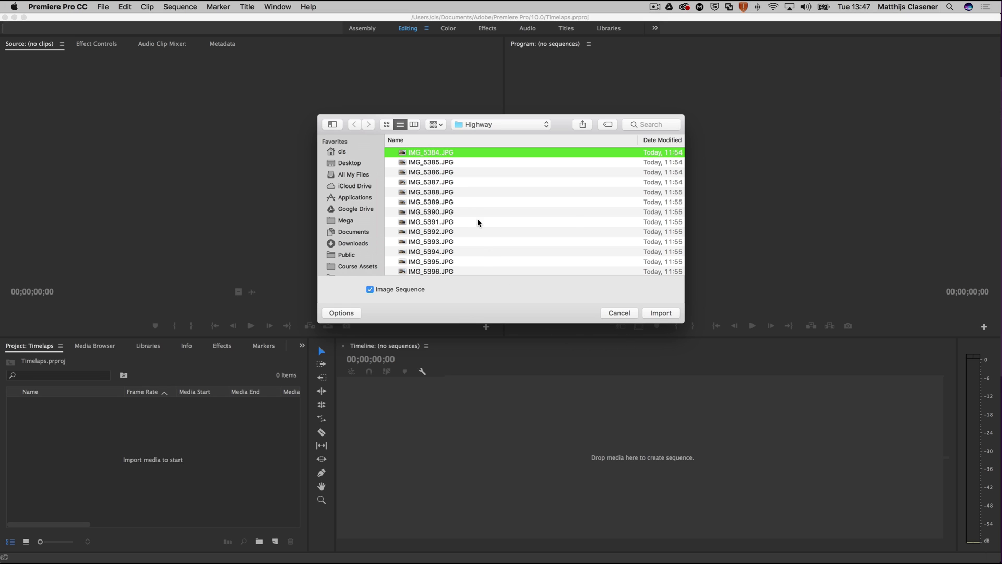
mouse_move(423, 291)
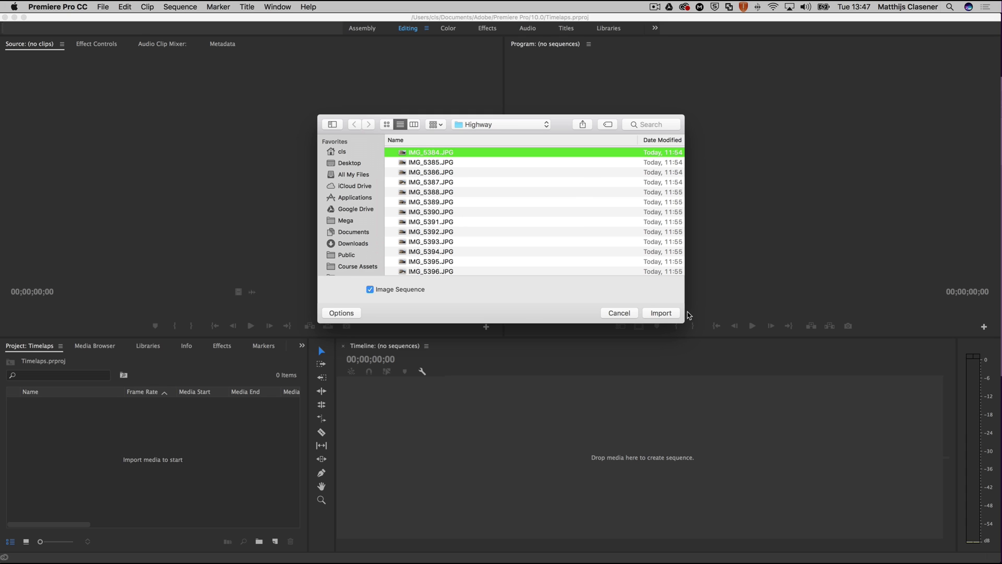
click(660, 312)
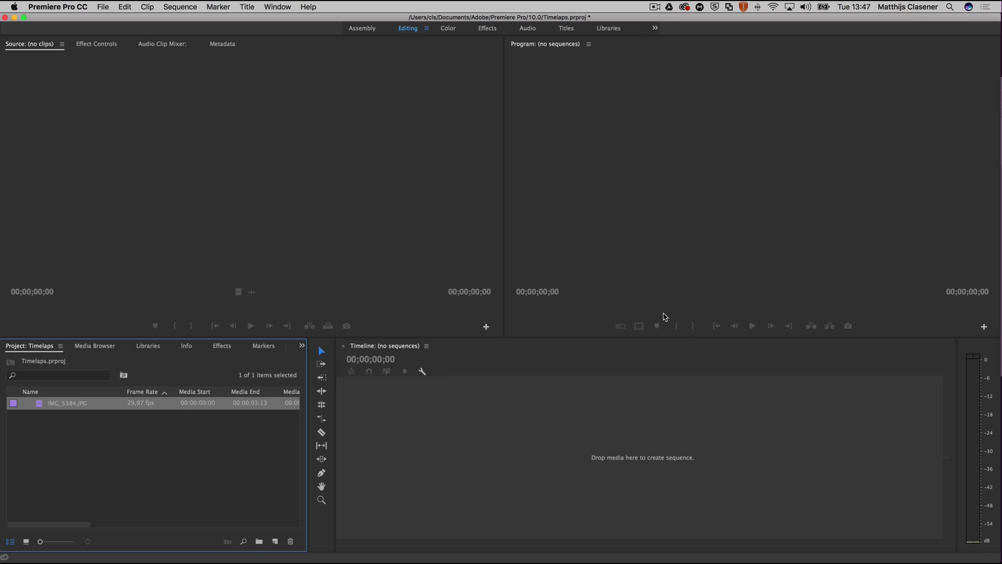
mouse_move(38, 403)
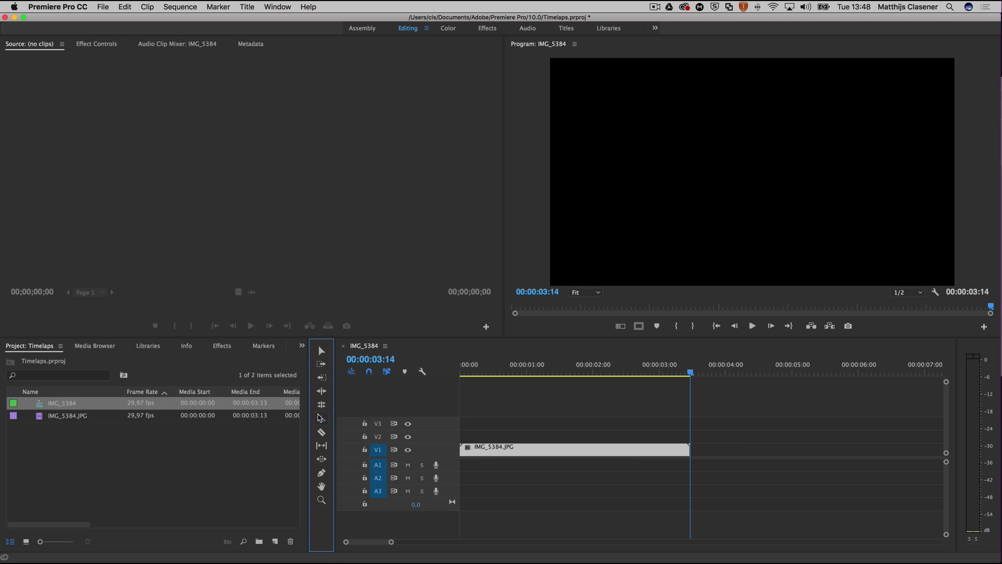
Rate-stretch the clip's end to 00:00:04:20, slowing it to 74.29% speed
drag(689, 448, 748, 449)
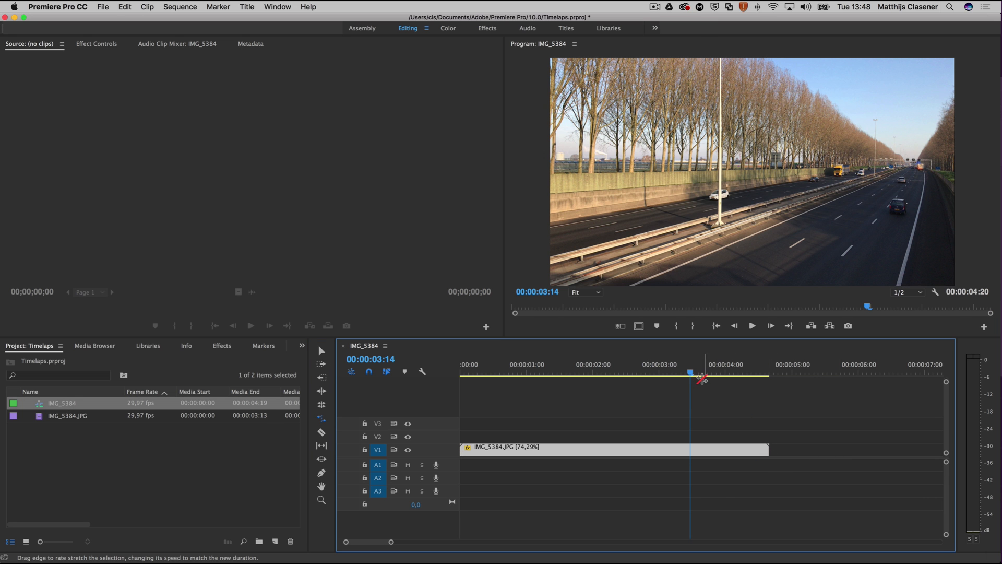
mouse_move(720, 371)
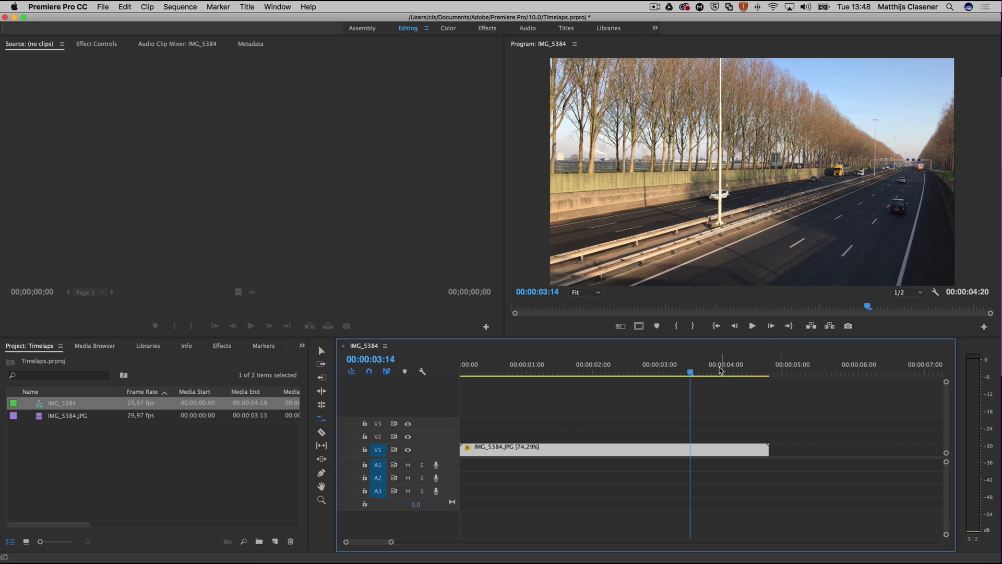
click(752, 325)
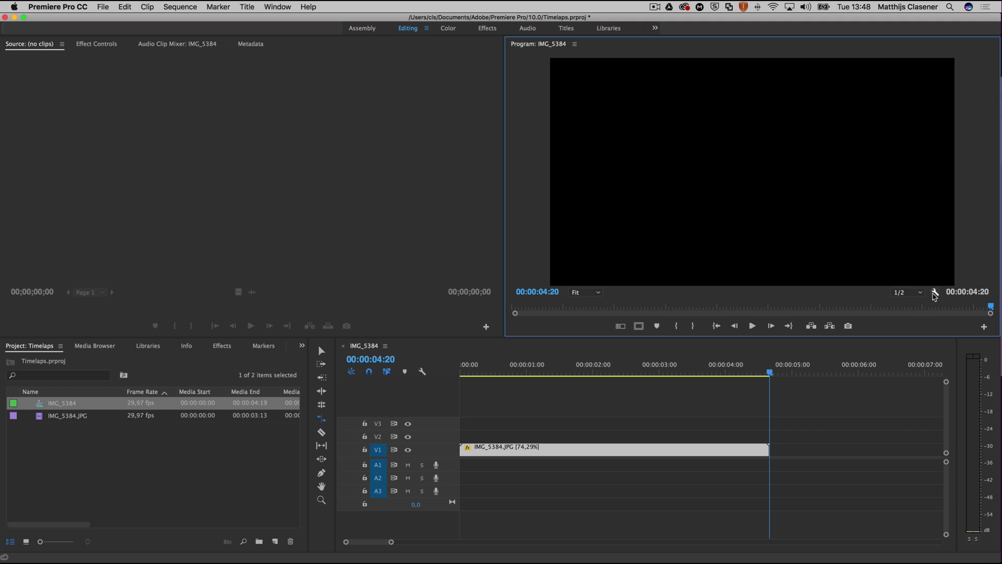
click(933, 296)
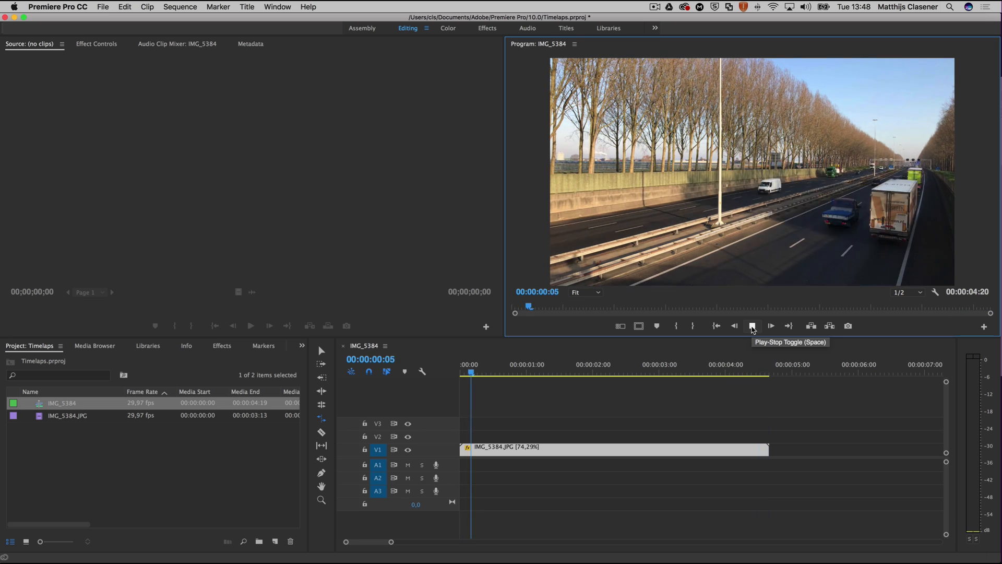
click(753, 326)
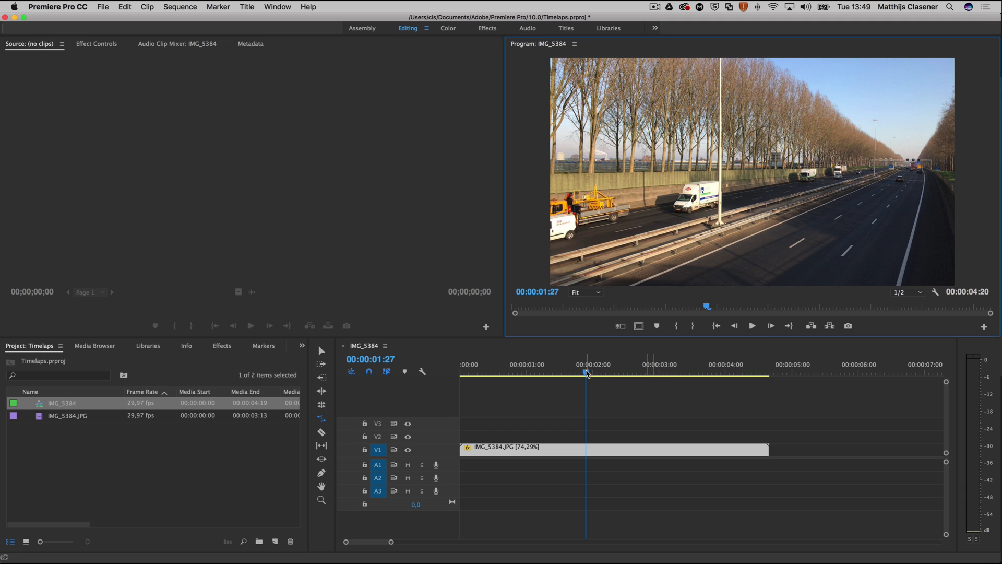
drag(587, 374, 575, 373)
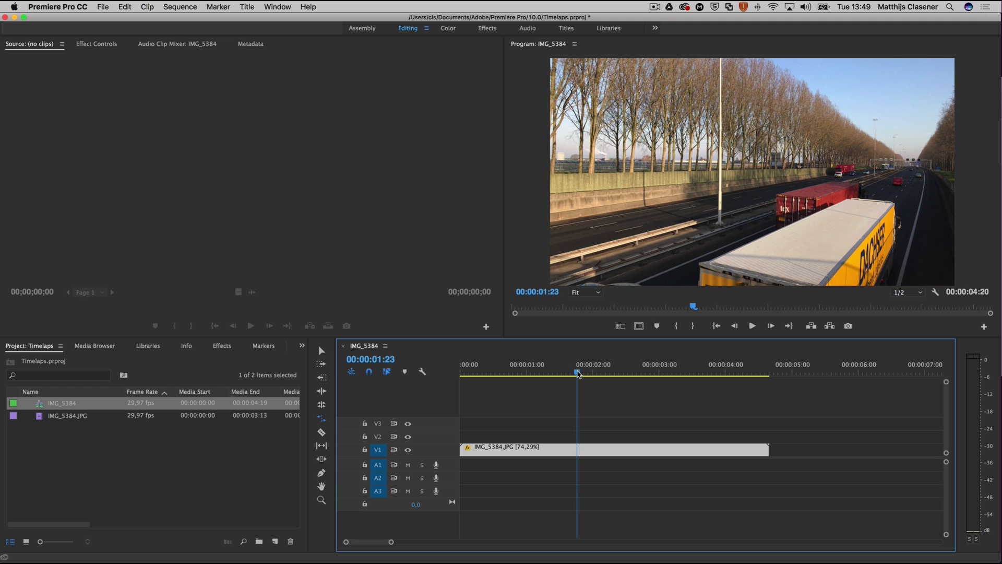
drag(577, 374, 626, 373)
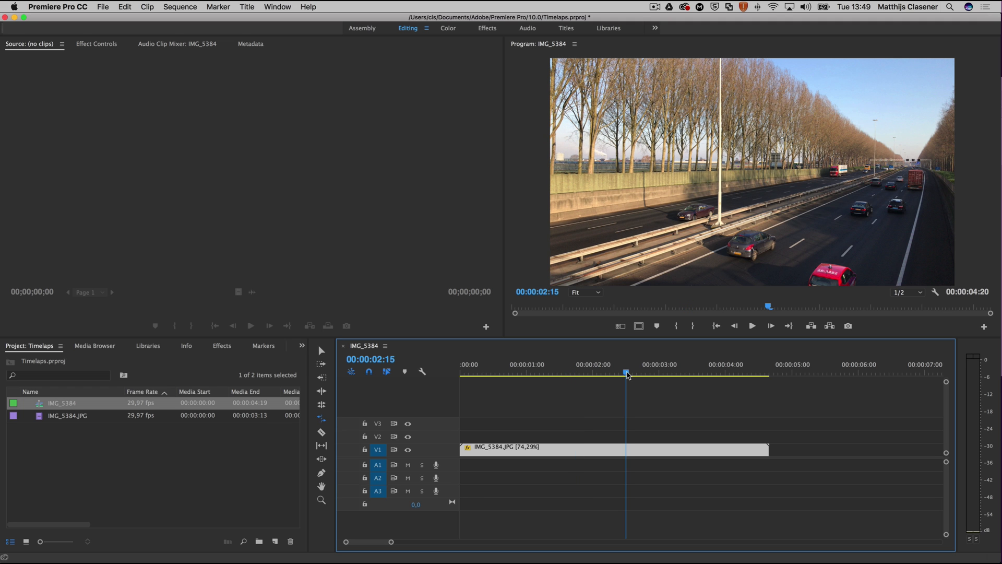
mouse_move(626, 229)
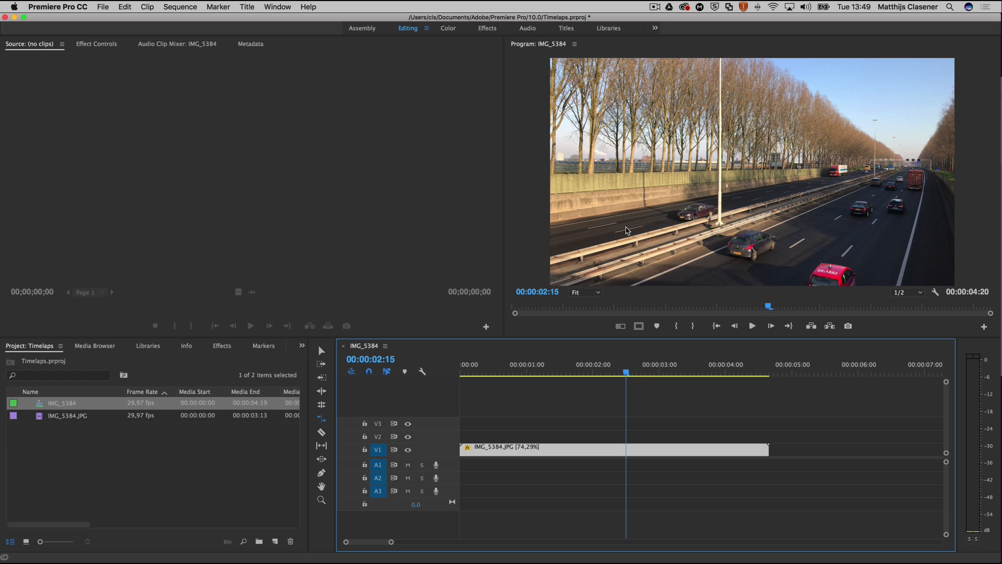
mouse_move(905, 212)
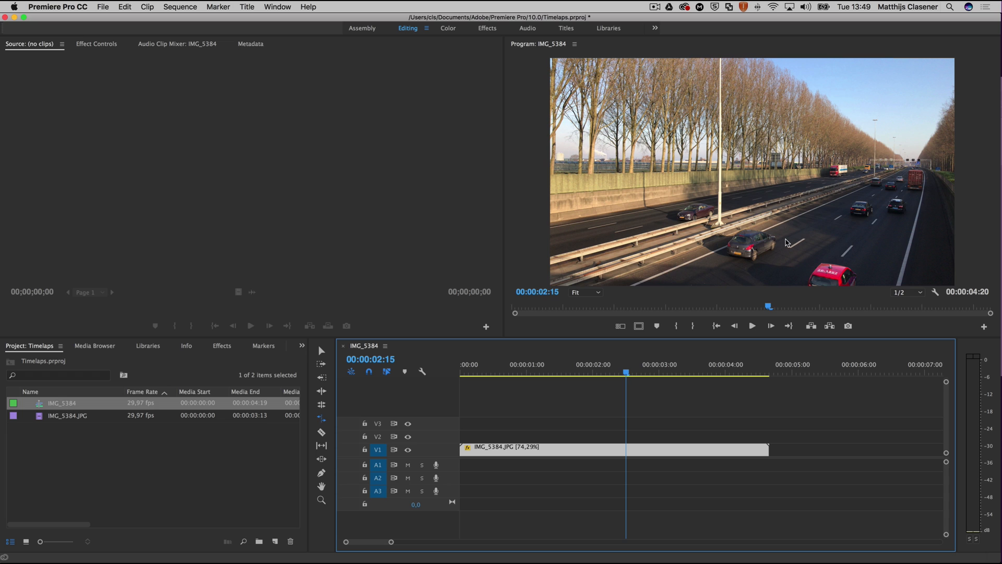
mouse_move(776, 243)
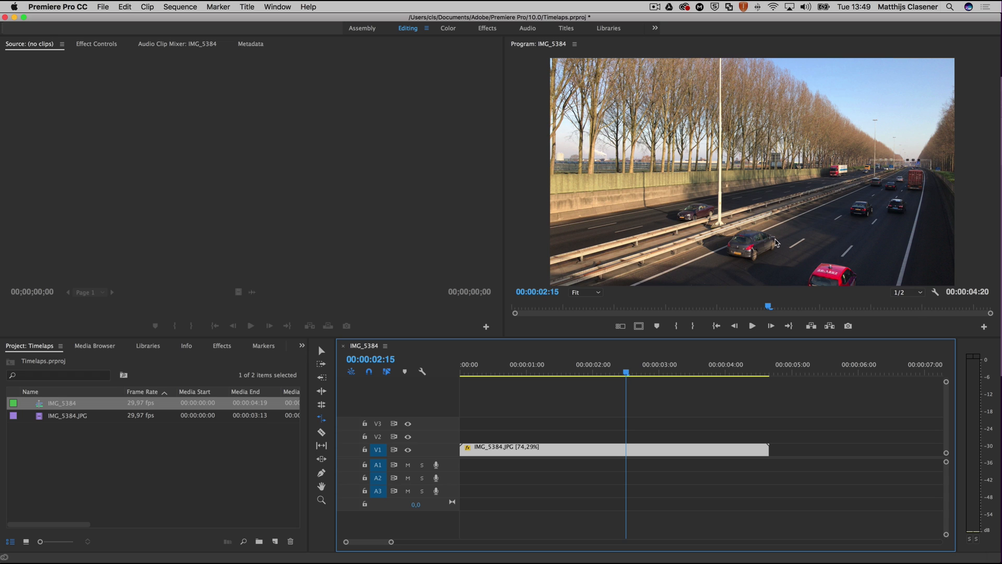
mouse_move(594, 233)
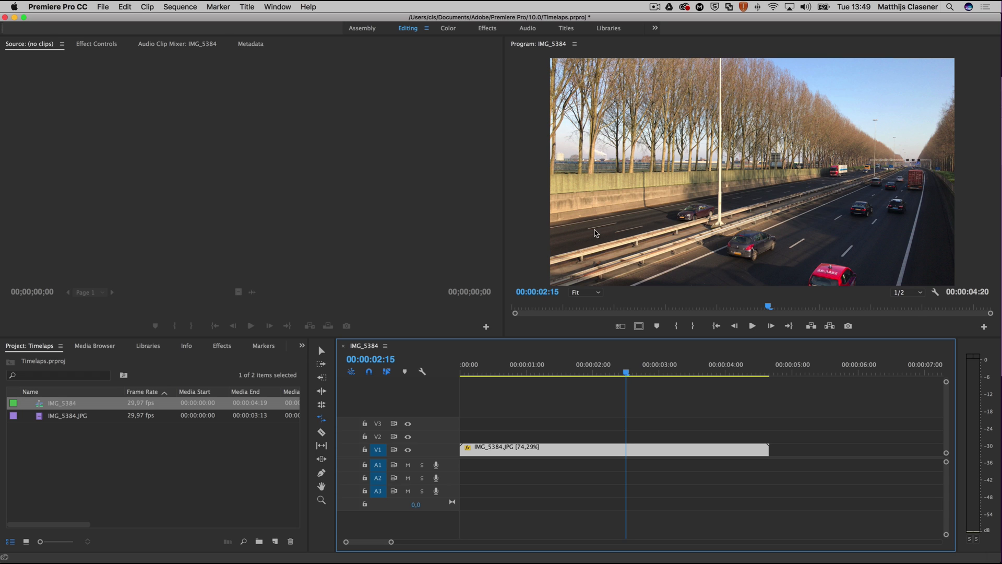
mouse_move(602, 230)
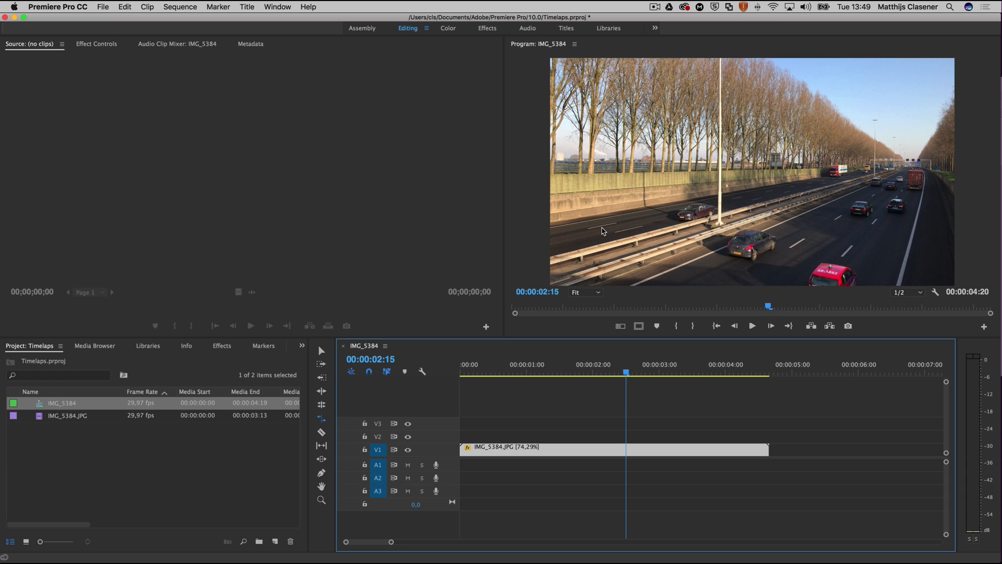
mouse_move(96, 48)
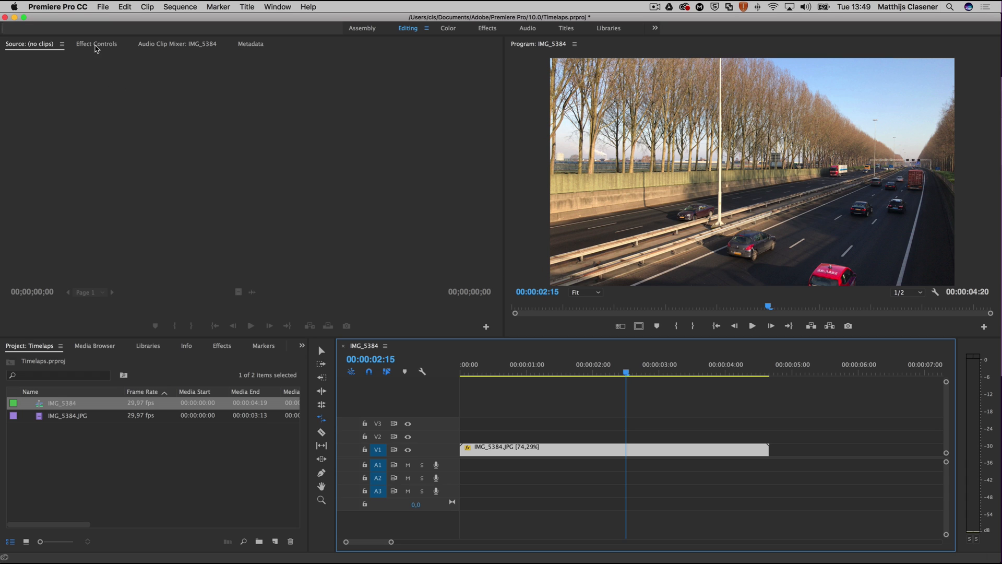
Stretch the exported 2:15 still on V2 to the time-lapse length and show its Opacity settings
click(96, 44)
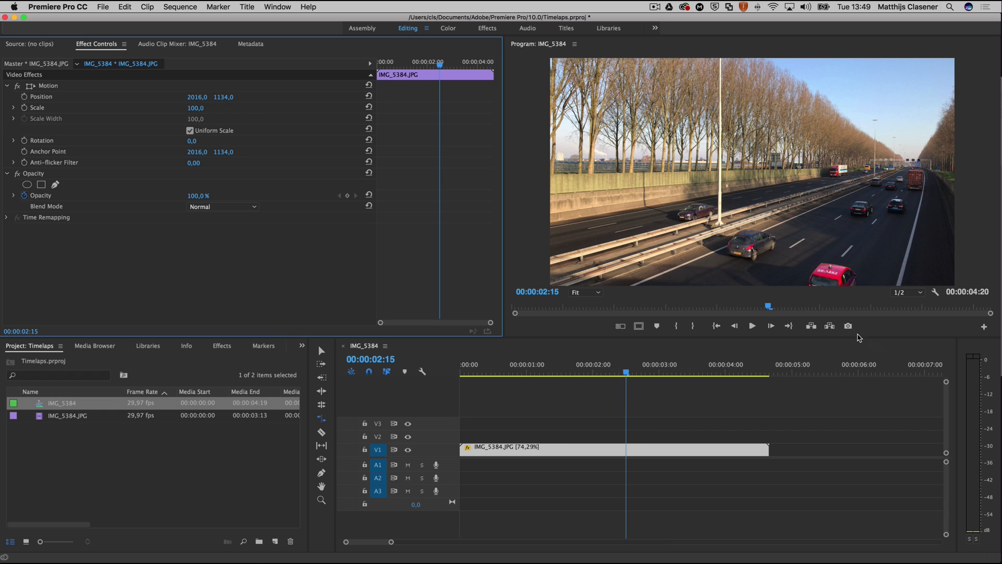
mouse_move(849, 327)
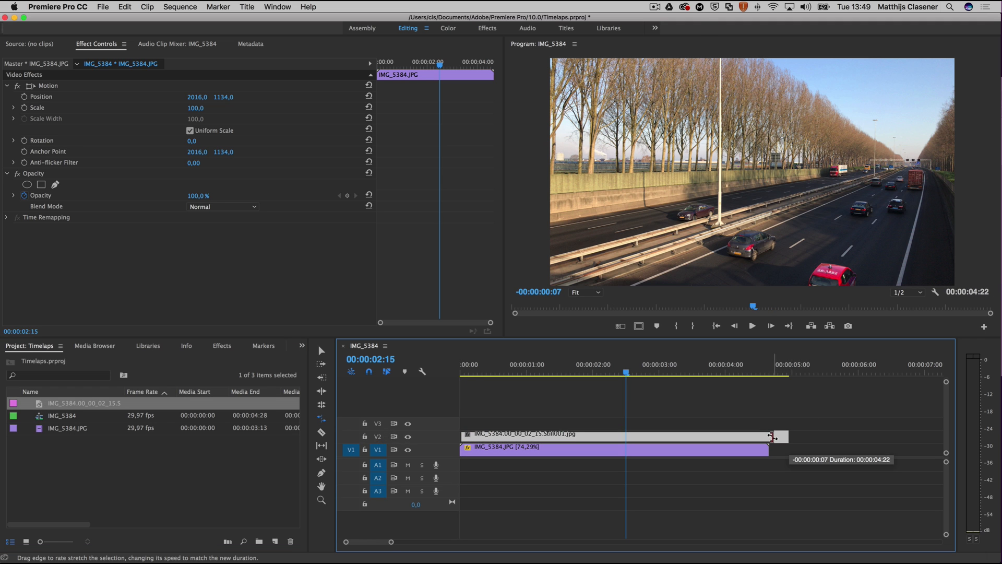
drag(771, 436, 770, 437)
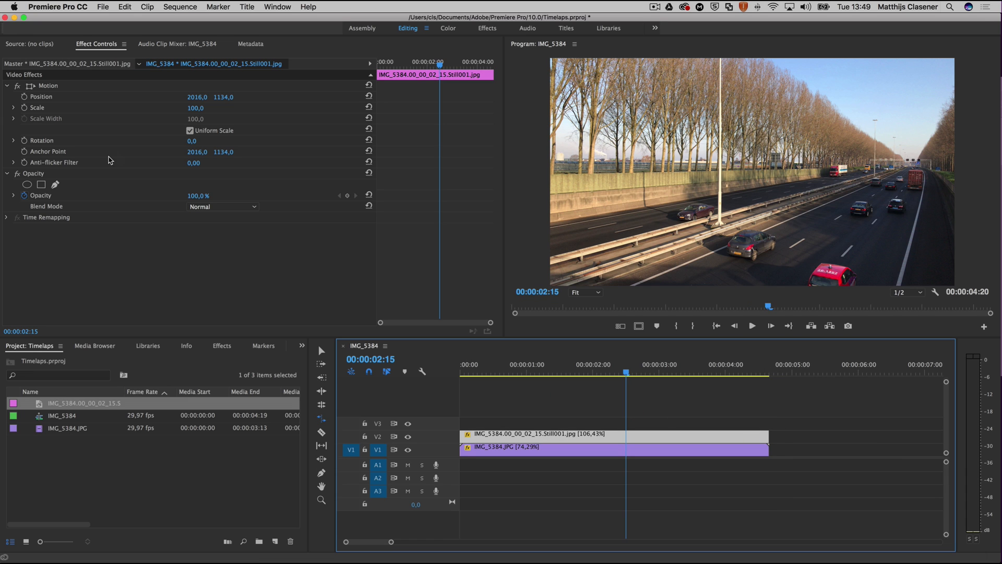
click(33, 173)
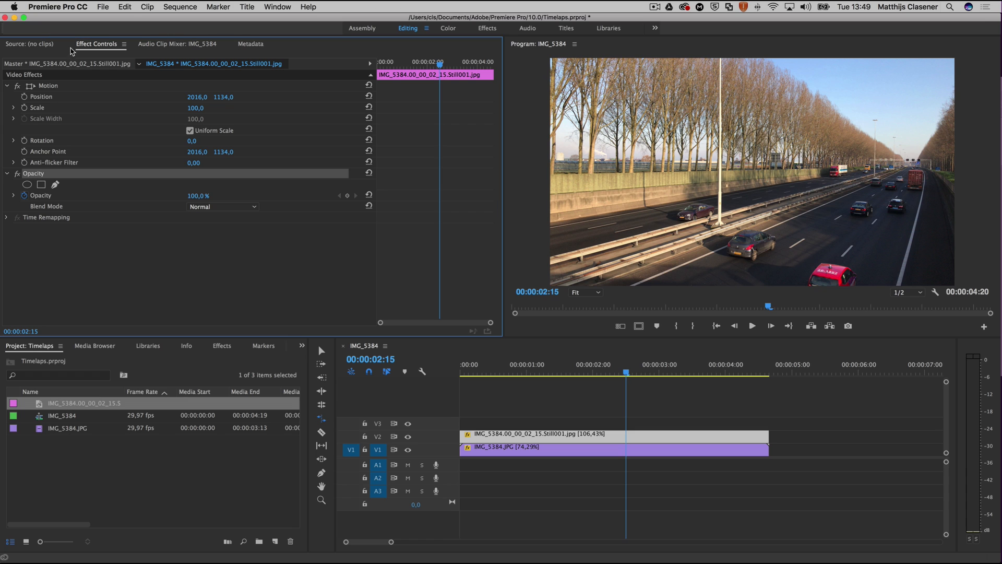
mouse_move(55, 187)
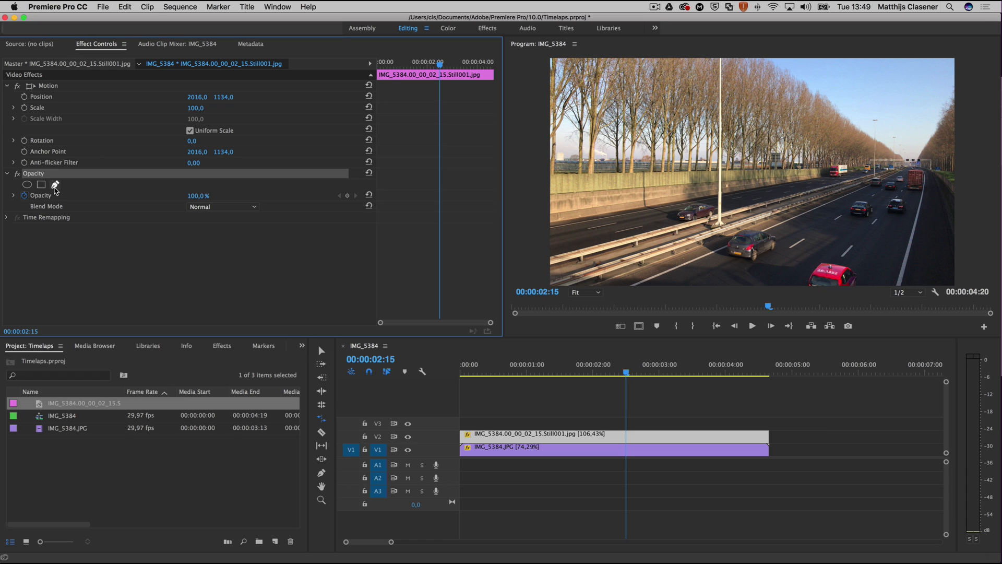
Draw a Pen mask on the still tracing along the central highway barrier
click(28, 185)
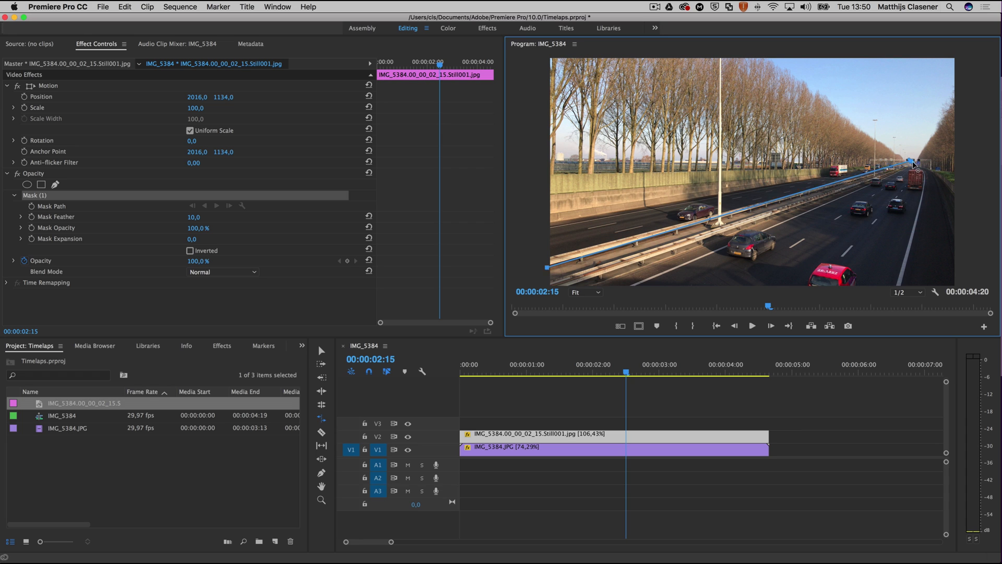
drag(914, 163, 969, 163)
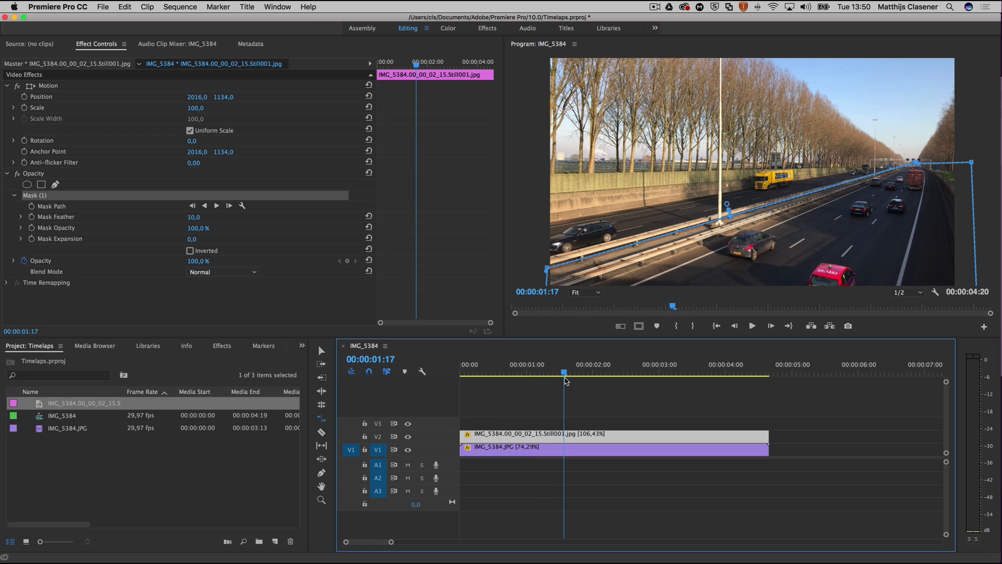
mouse_move(201, 219)
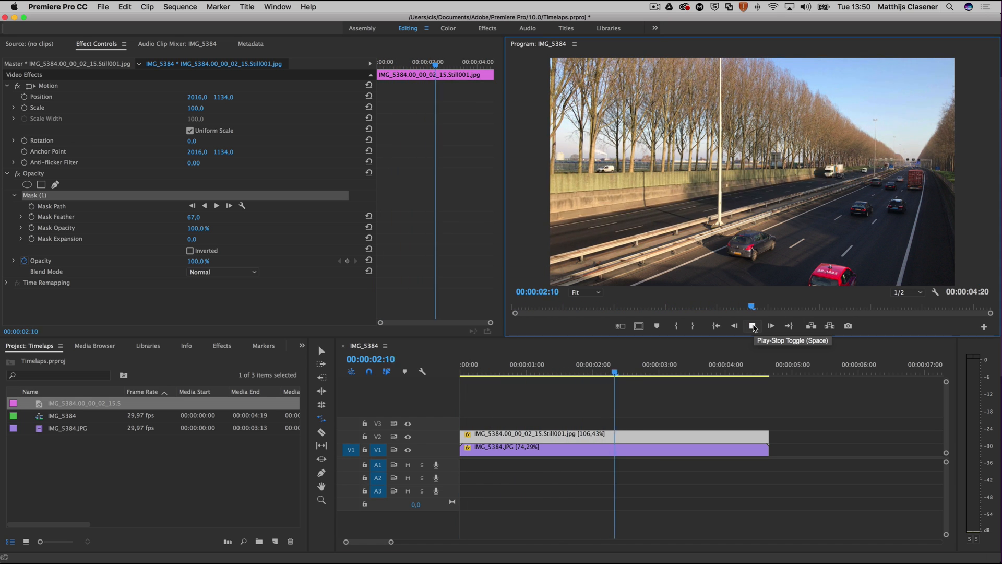
Stop playback of the masked composite and bring up the New Item list
click(752, 326)
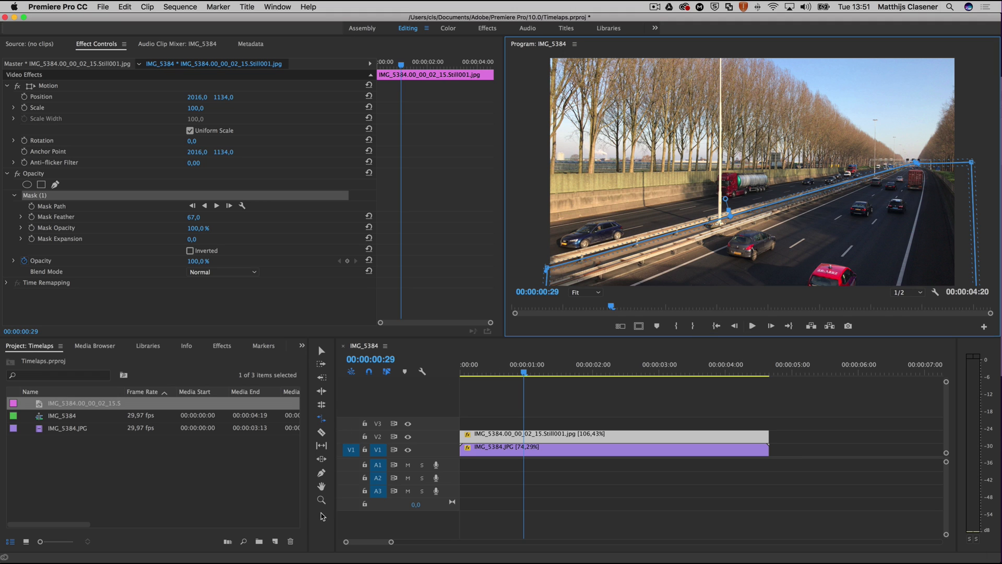
click(275, 541)
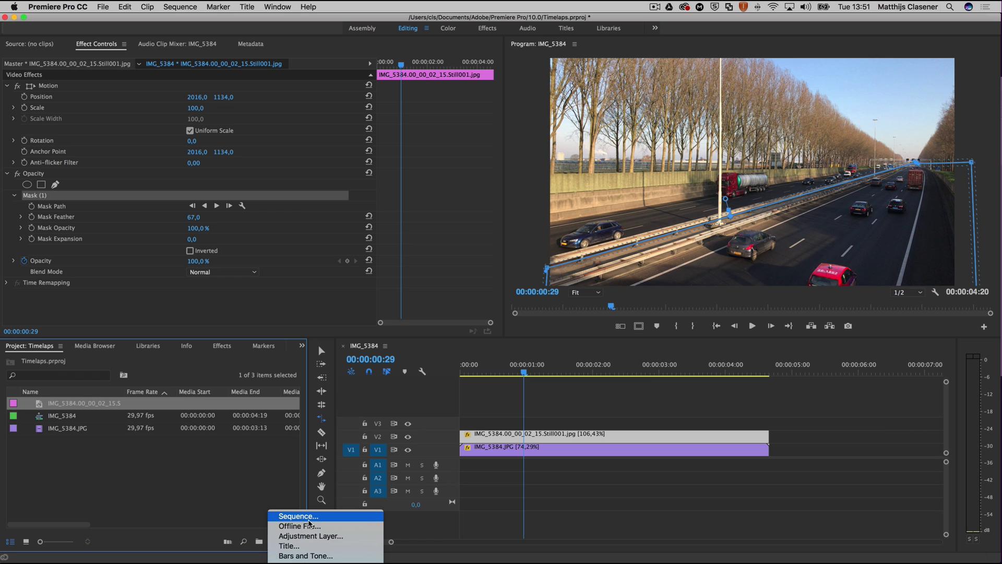
Create Sequence 01 from the AVCHD 1080p25 preset
click(297, 516)
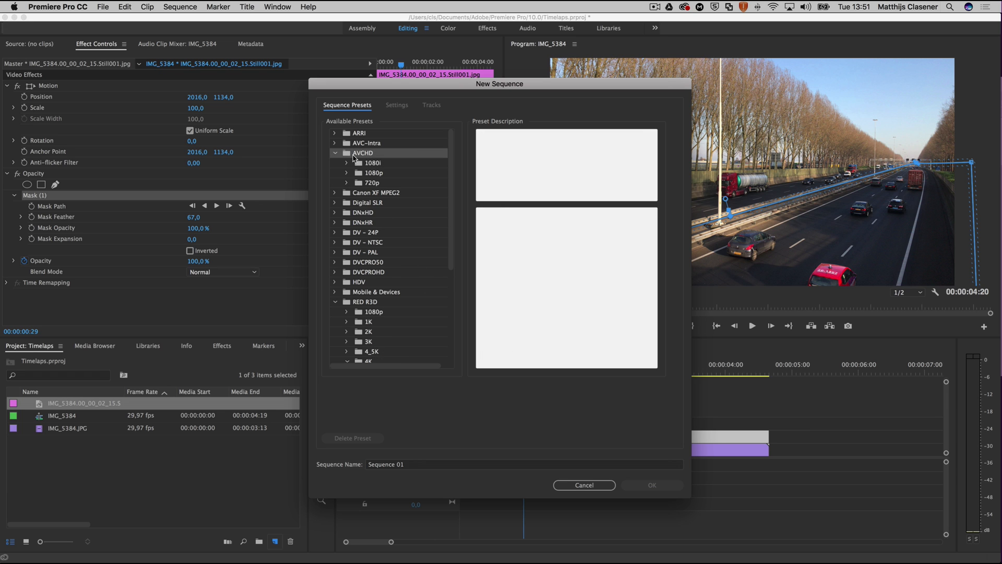
click(345, 173)
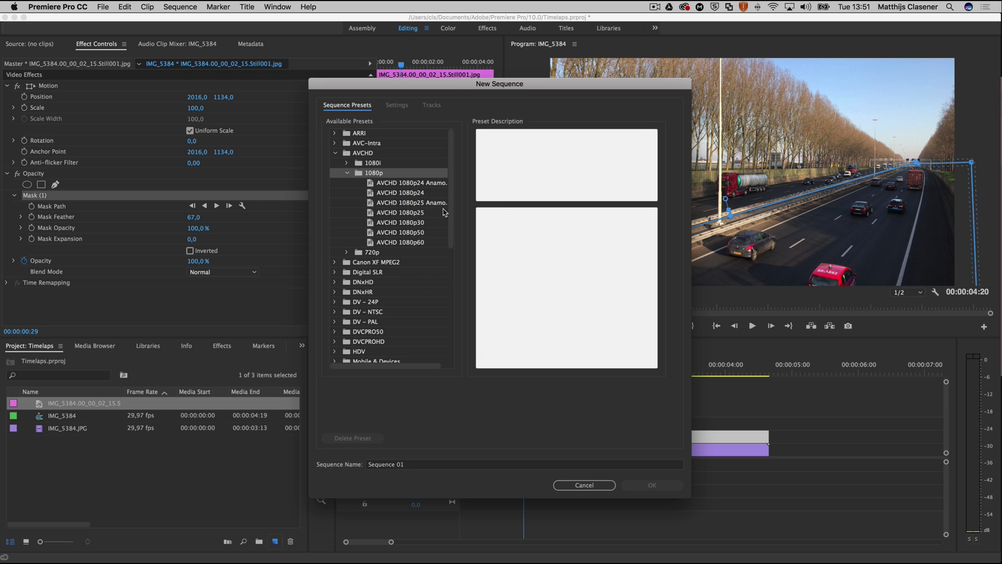
click(651, 484)
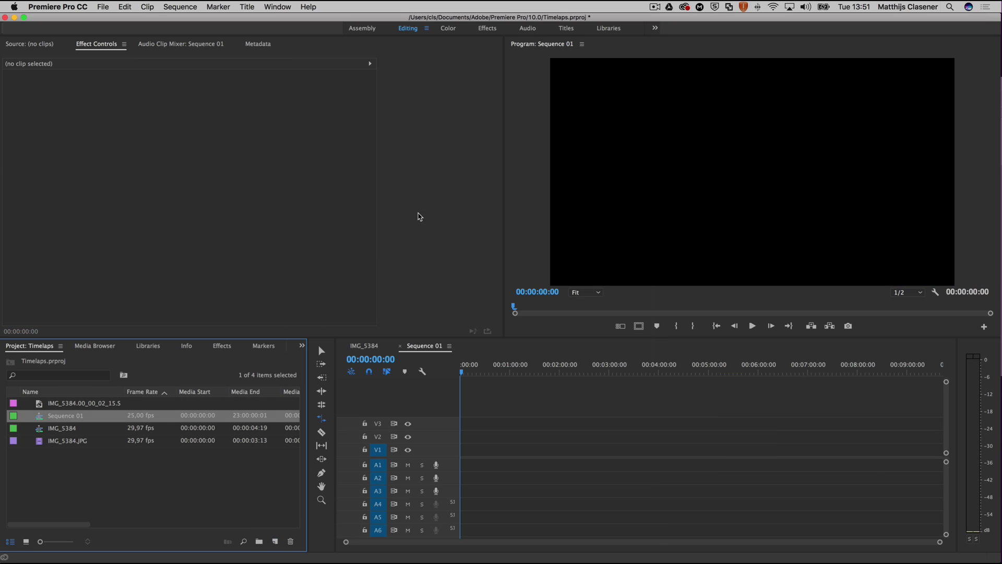
mouse_move(35, 436)
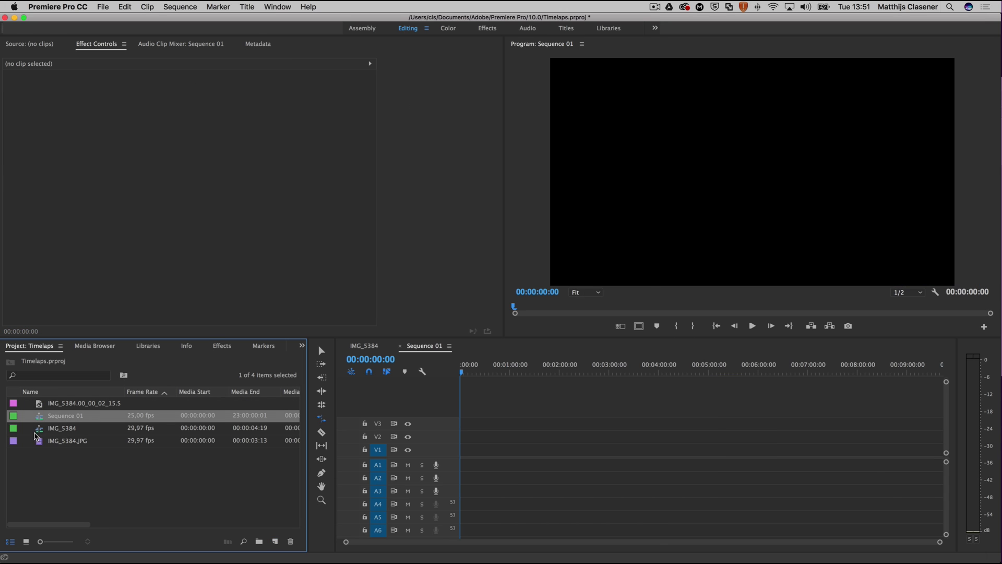
Nest the IMG_5384 time-lapse into Sequence 01, keeping the existing sequence settings
click(61, 428)
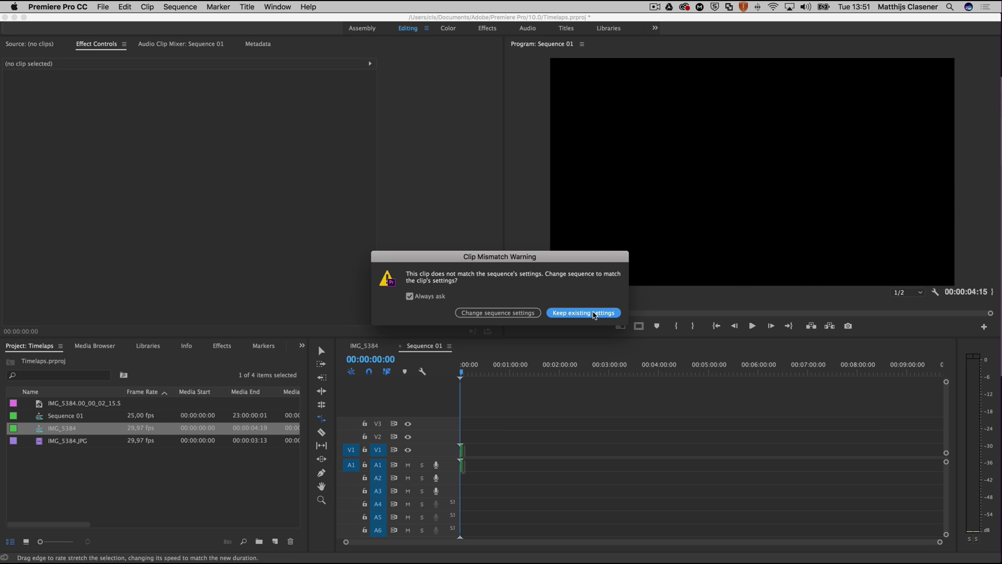
click(582, 312)
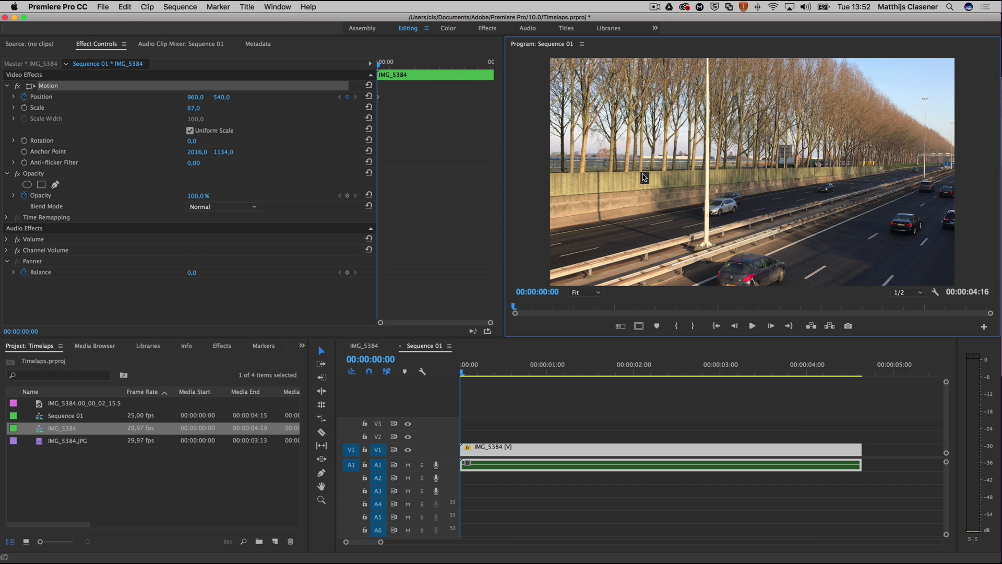
Scrub the Position X value to 1339 for the pan's starting framing
drag(642, 178, 671, 178)
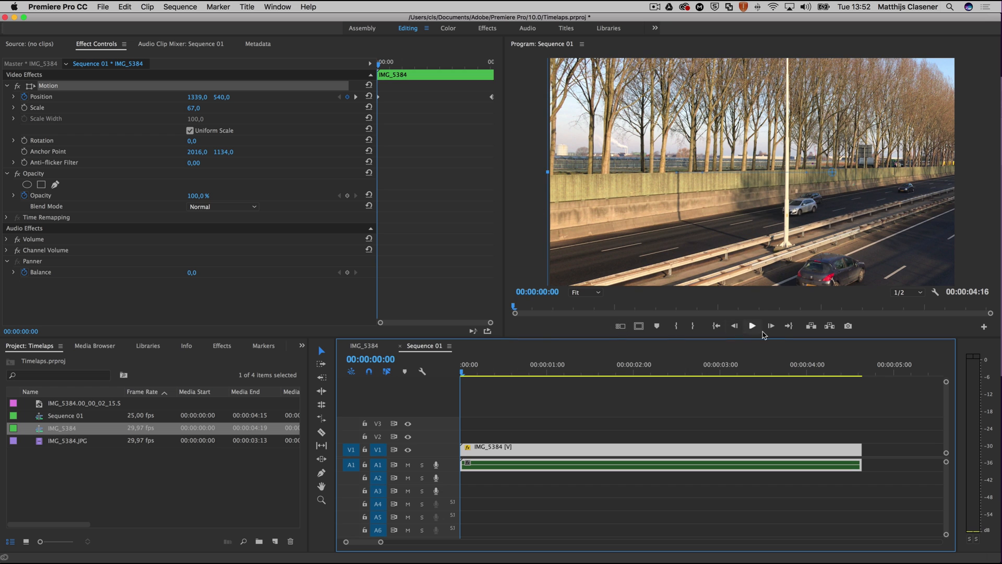
click(753, 326)
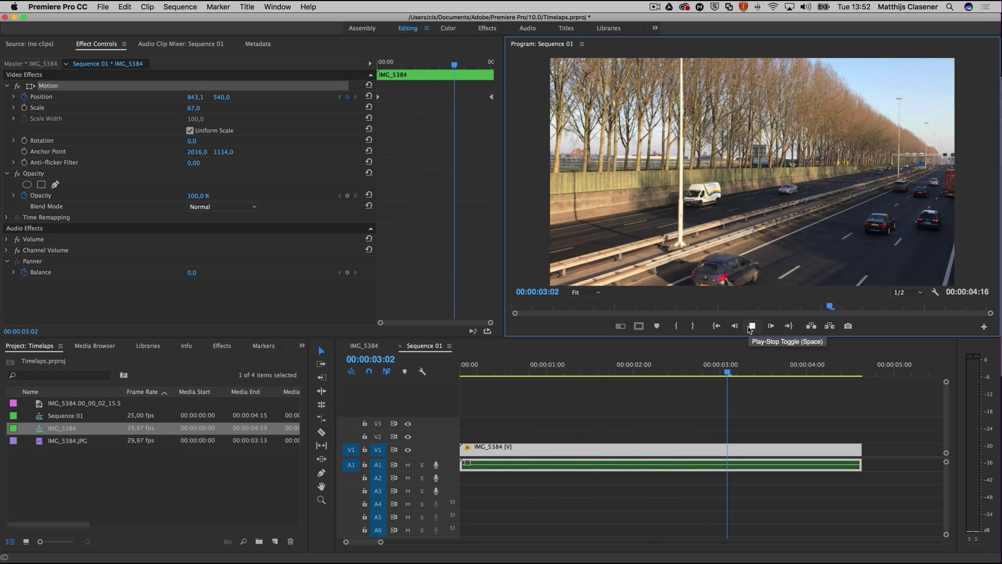
click(752, 326)
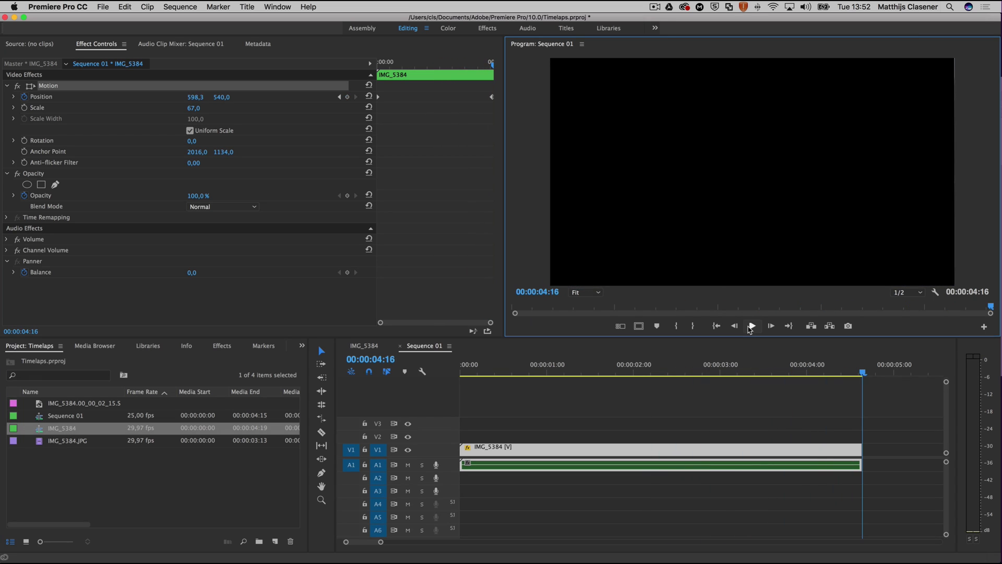
click(935, 292)
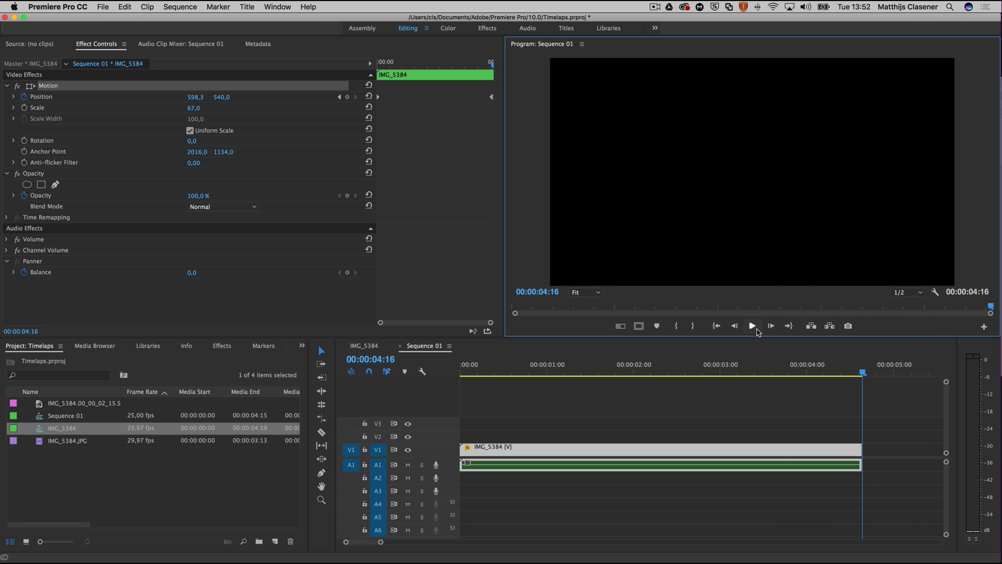
click(751, 326)
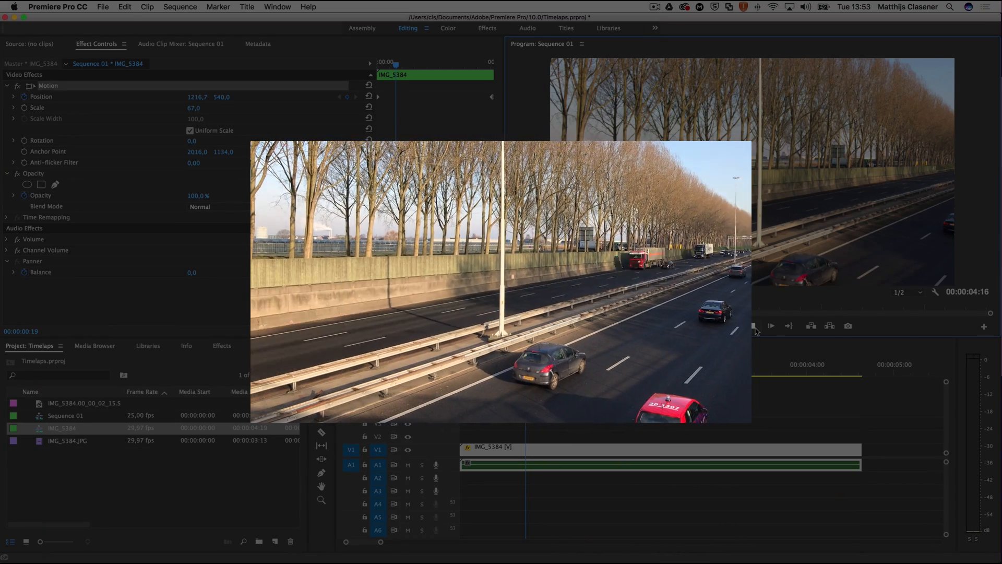
click(770, 326)
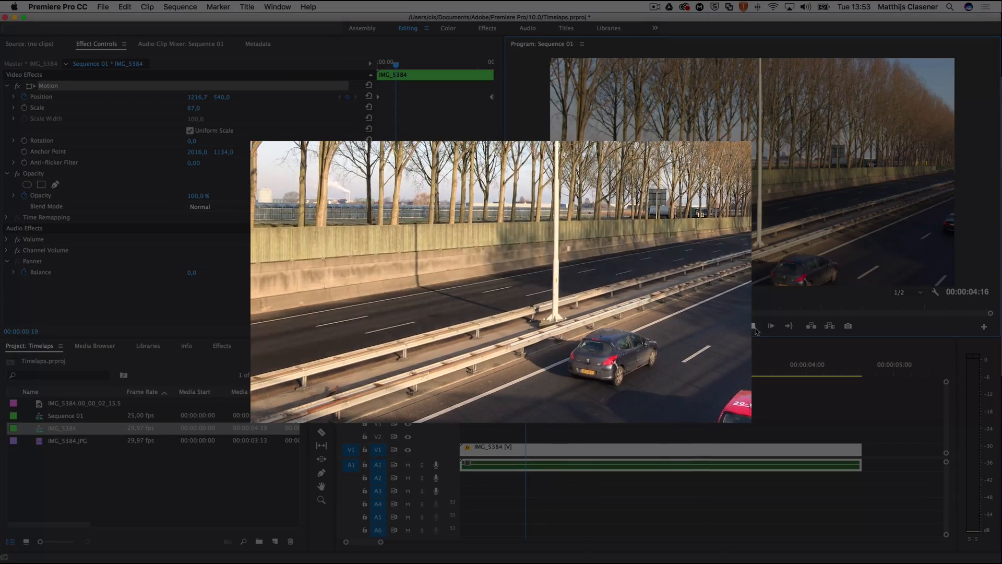